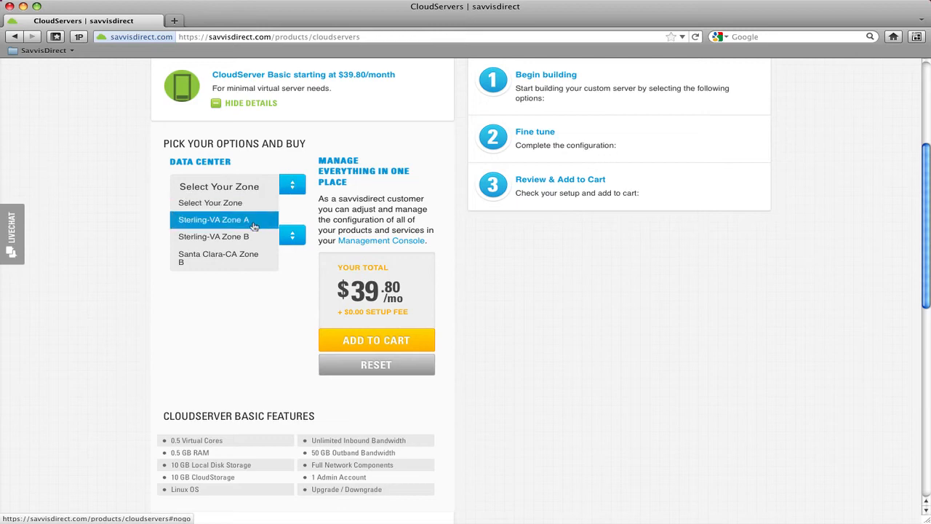
Set CloudServer Basic's data center to Sterling-VA Zone A and OS to CentOS v5.x 32 bit.
left_click(214, 219)
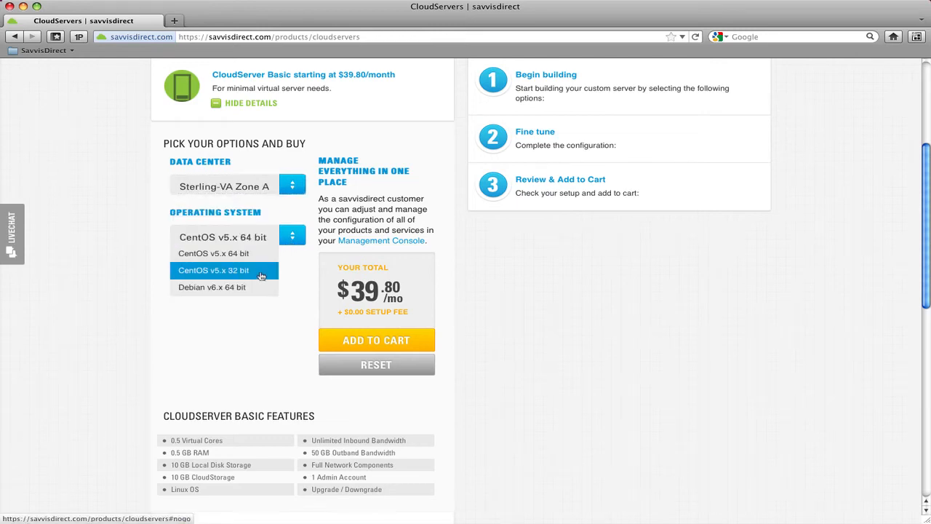
left_click(376, 339)
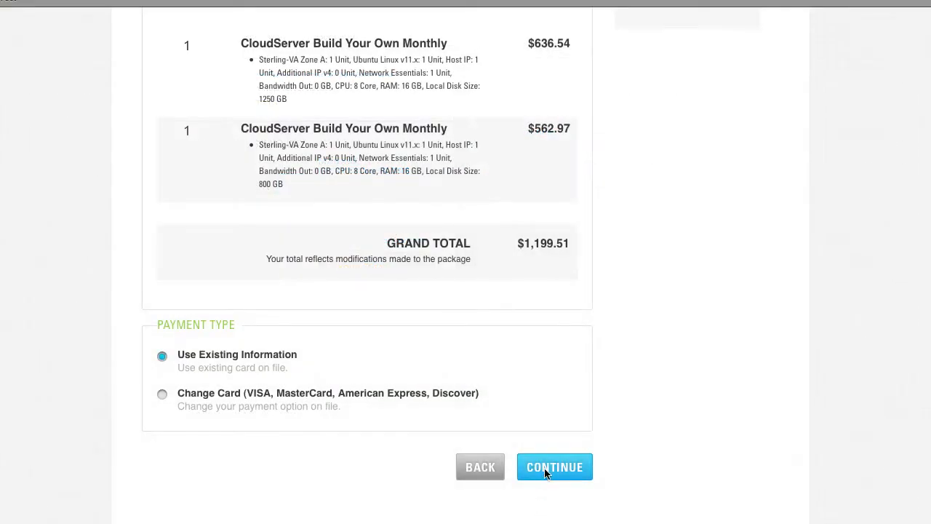